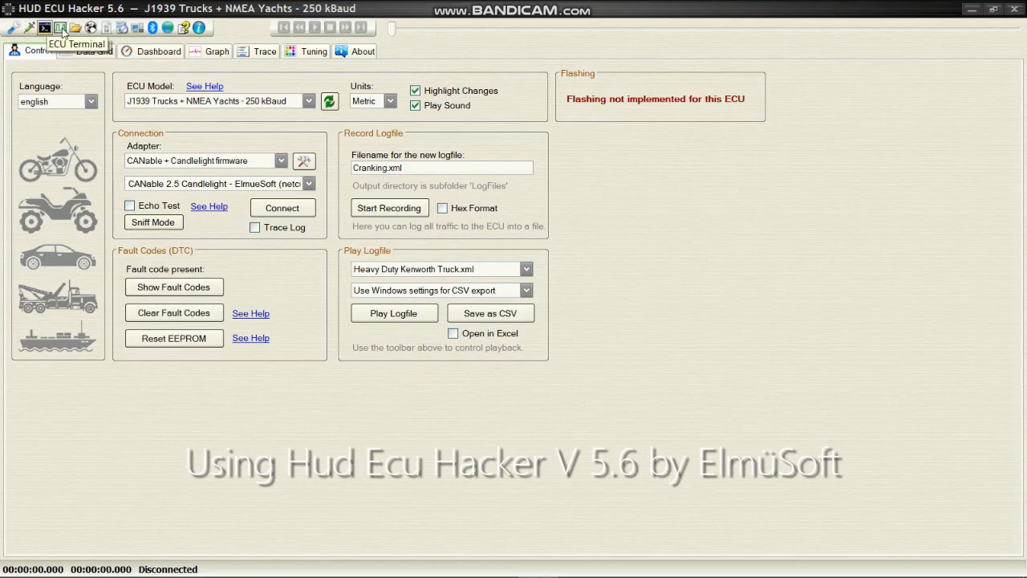
mouse_move(122, 30)
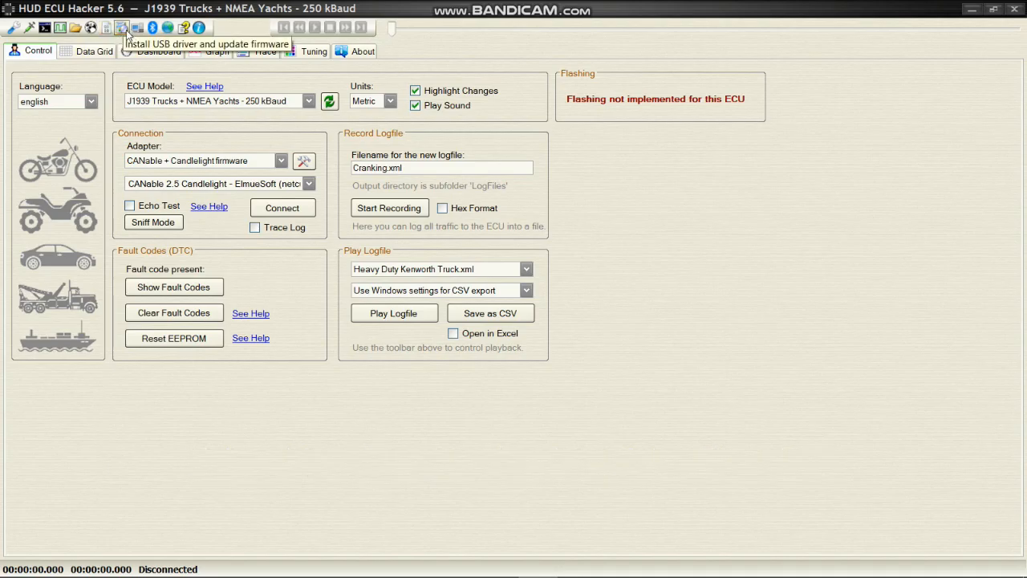
- Open the 'Install USB driver and update firmware' window from the toolbar
click(120, 27)
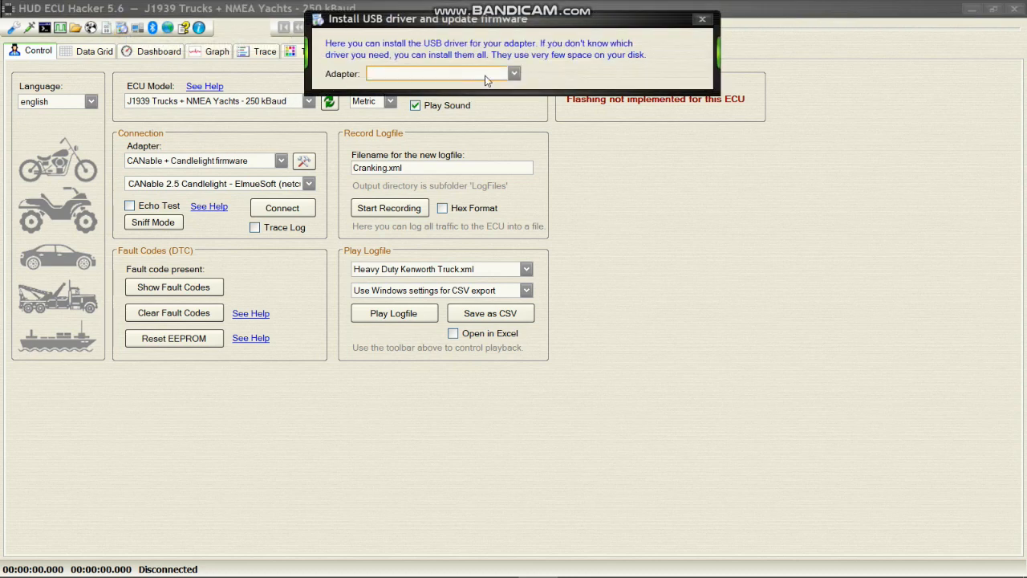
- Choose the CANable adapter and set the job to updating its firmware
click(512, 73)
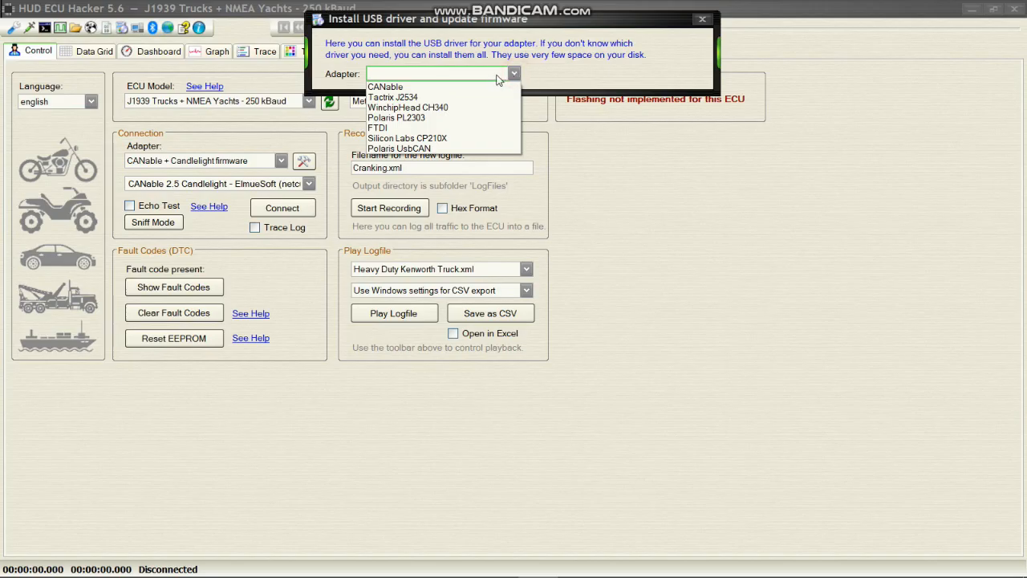
mouse_move(386, 87)
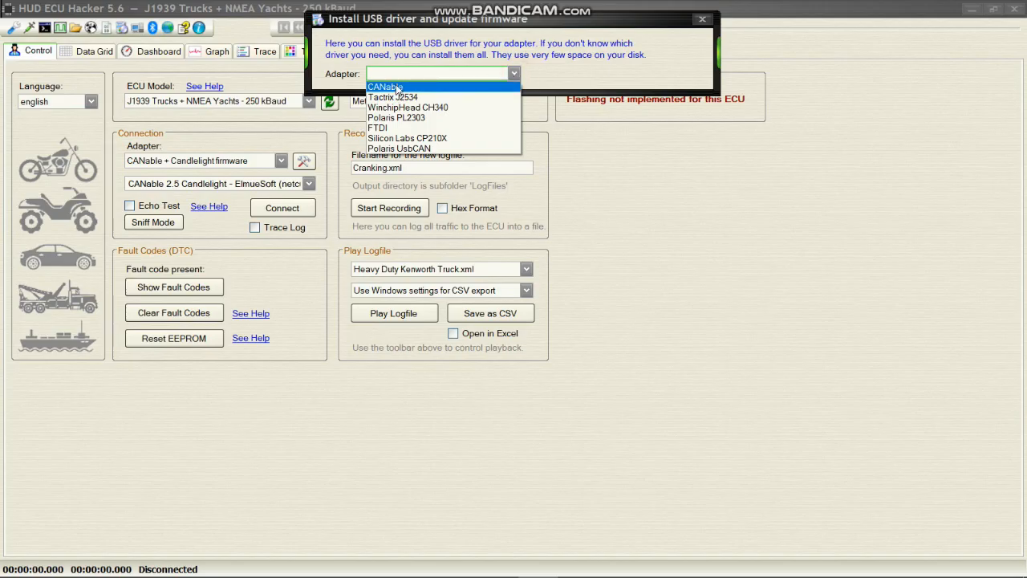
click(391, 84)
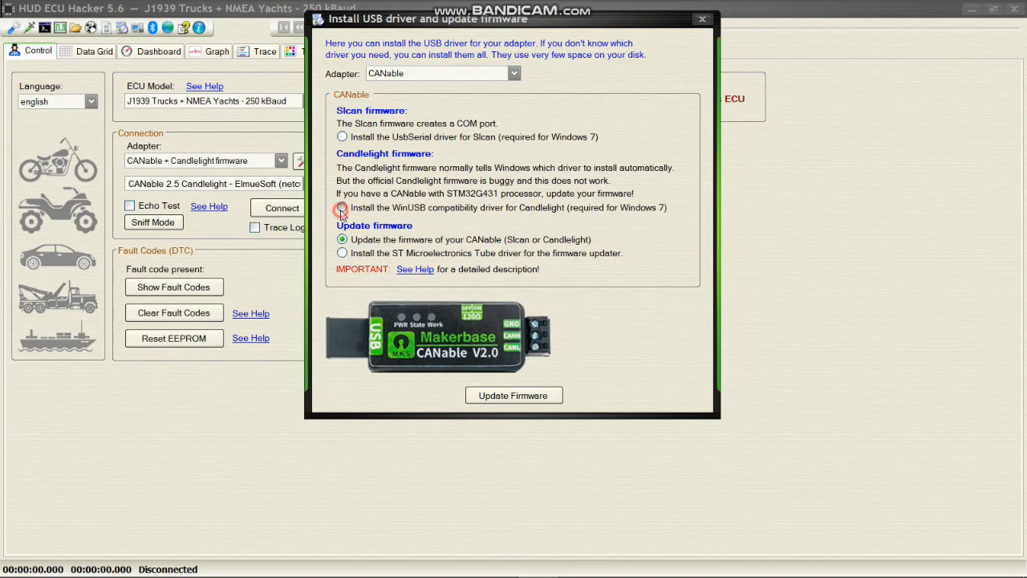
click(342, 211)
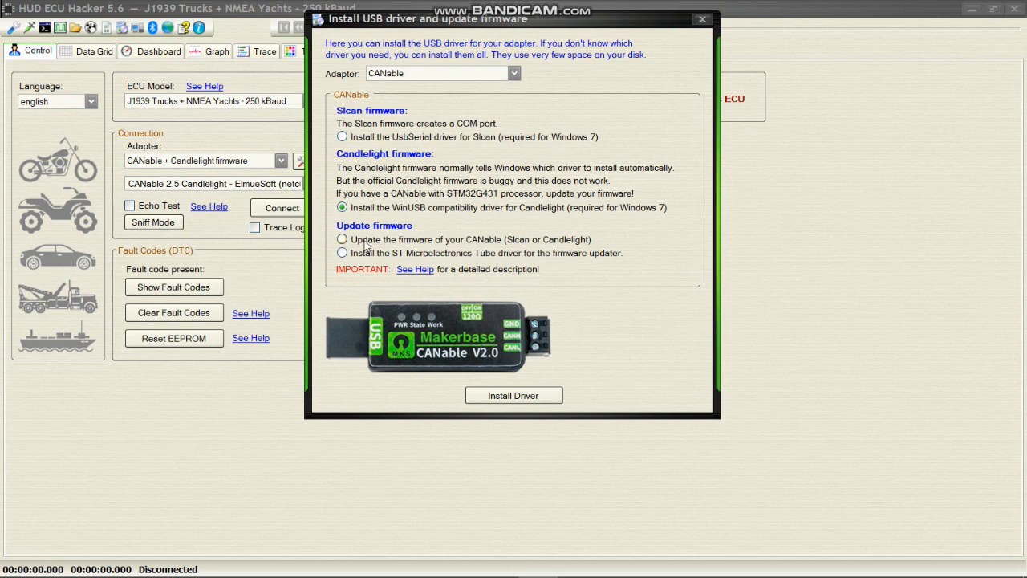
mouse_move(508, 246)
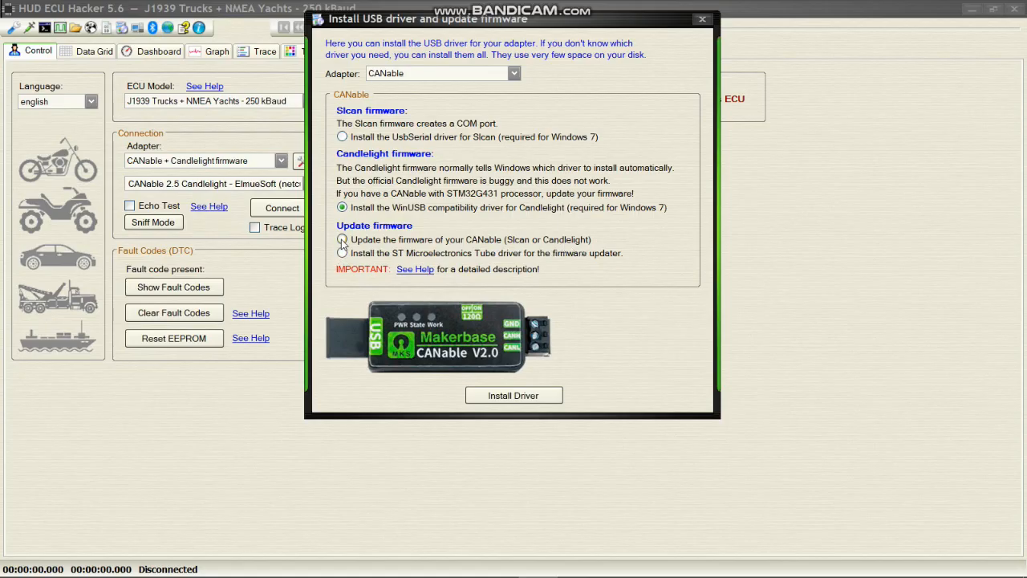
click(341, 239)
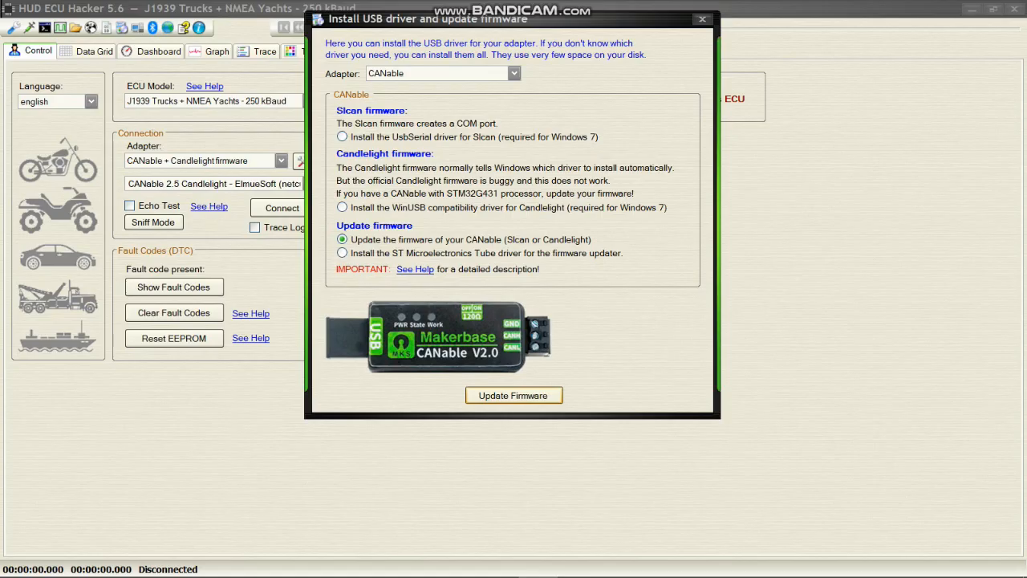
- Put the CANable into DFU mode and target Internal Flash with Candlelight 2.5 firmware
click(513, 395)
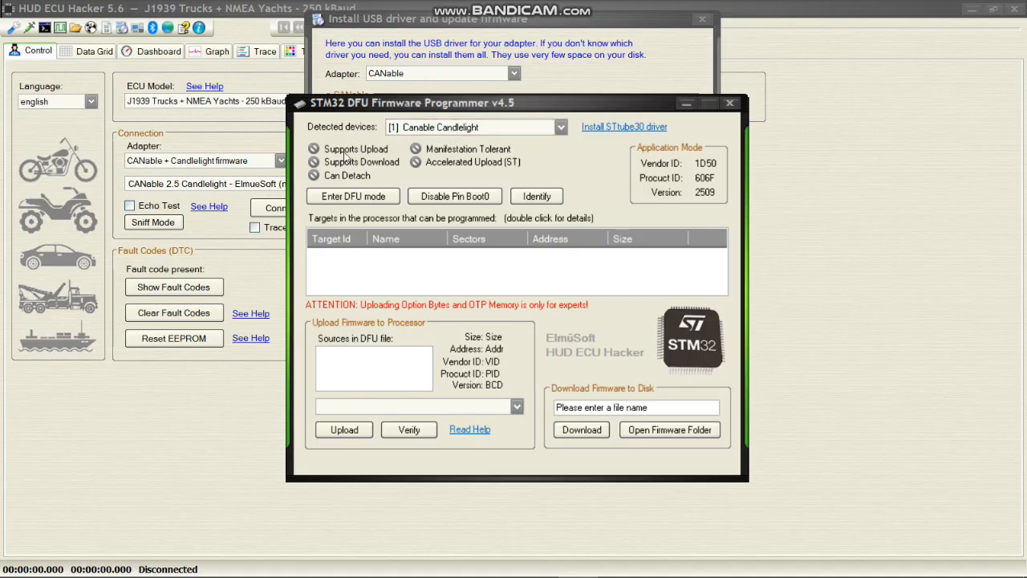
click(353, 196)
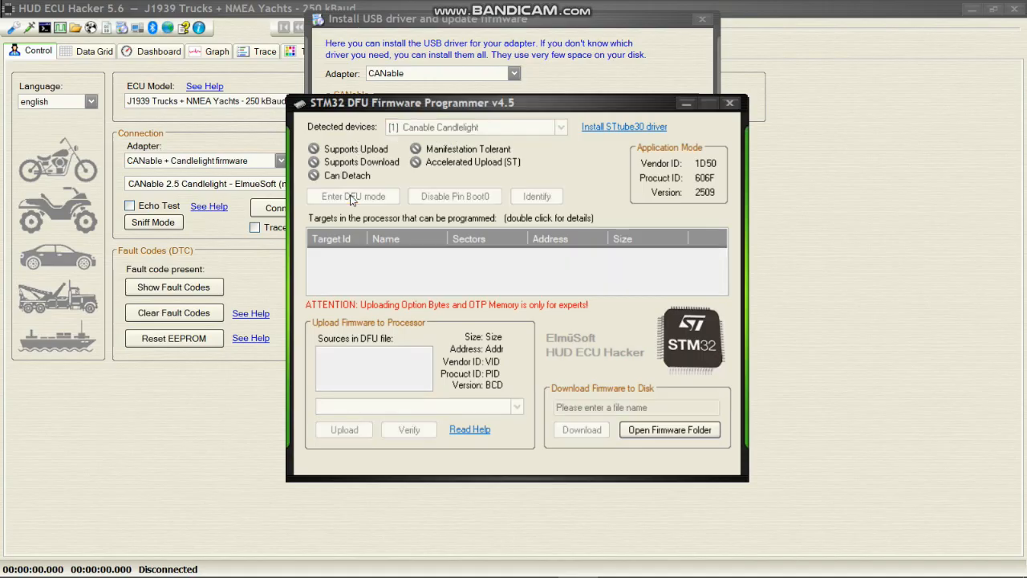
click(353, 196)
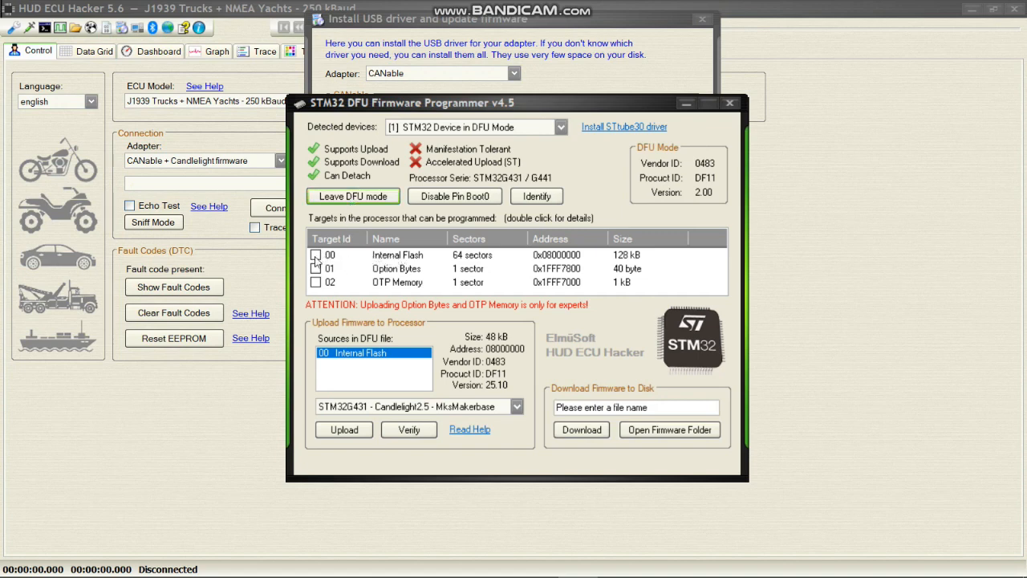
click(316, 254)
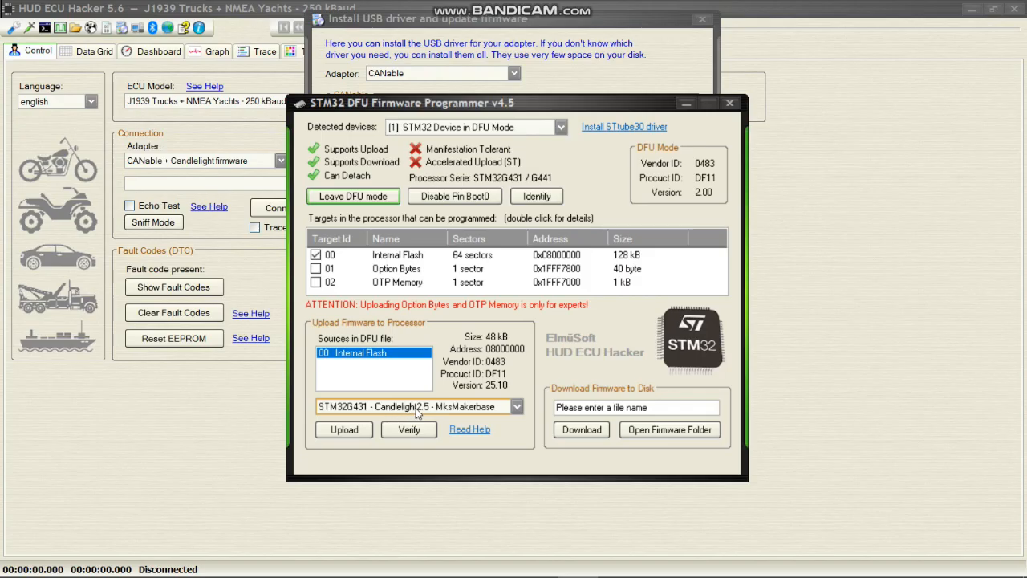
mouse_move(448, 414)
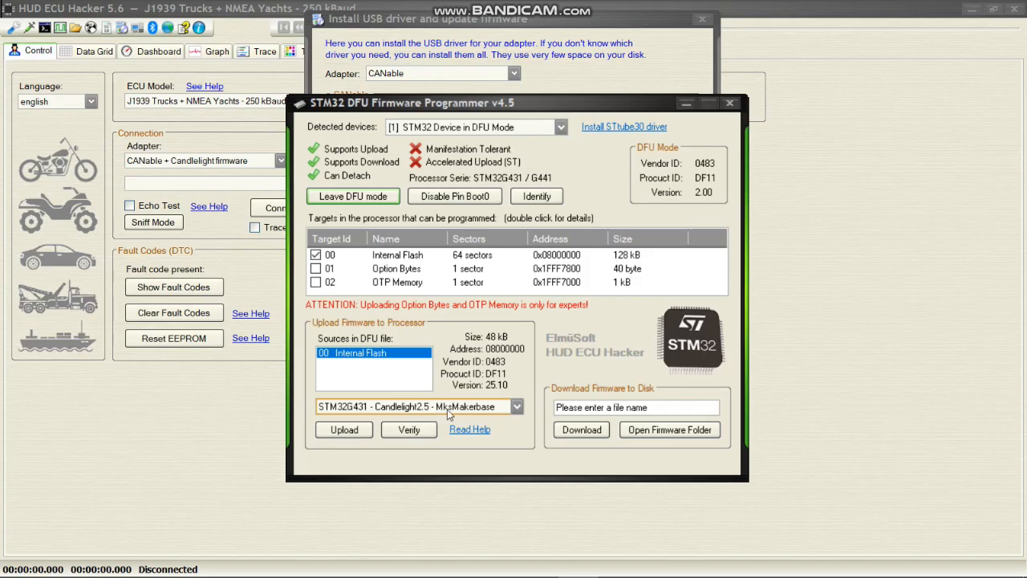
mouse_move(335, 418)
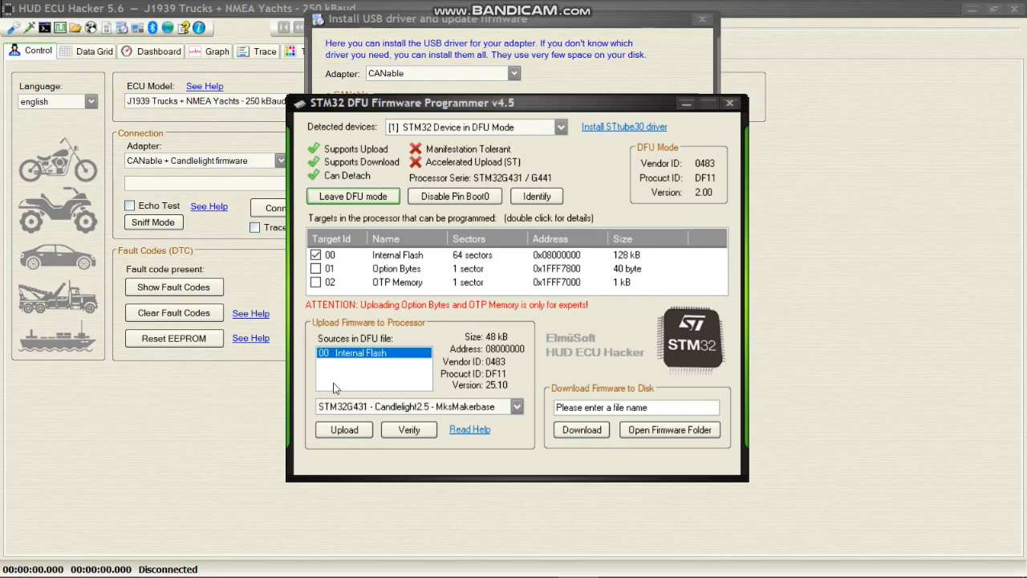
- Upload and verify Candlelight 2.5, leave DFU mode, and close the programmer
click(342, 429)
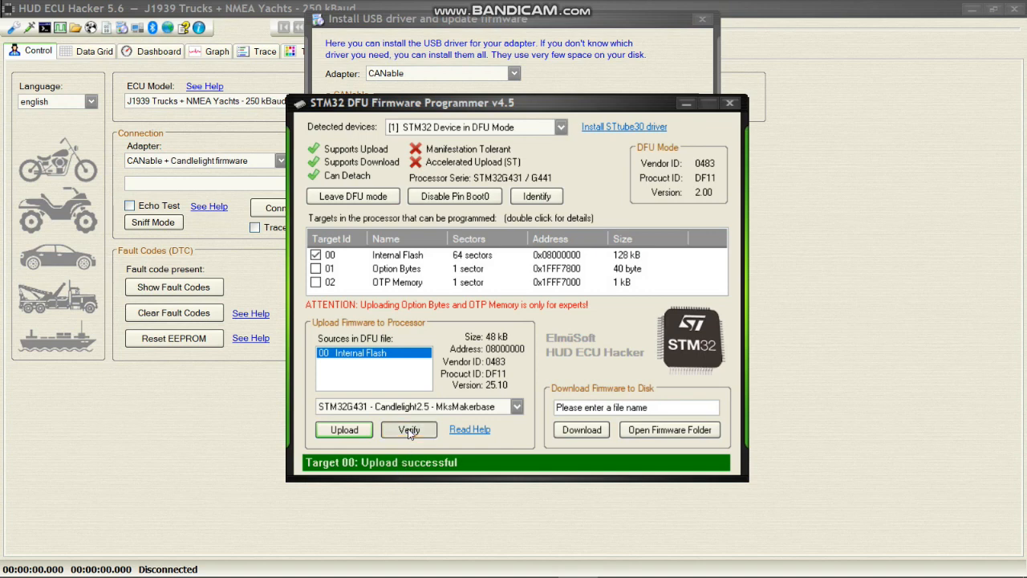
click(408, 430)
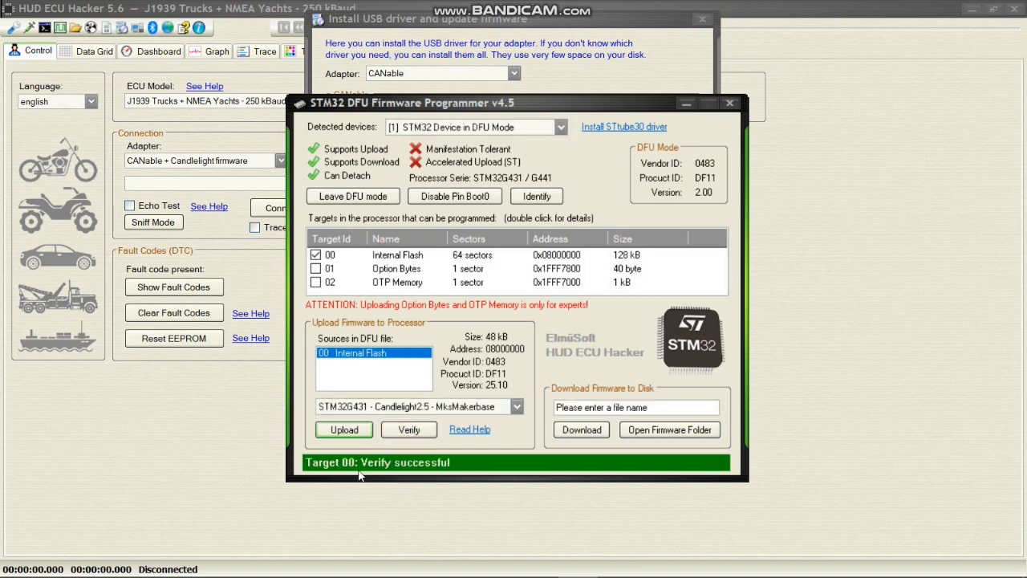
mouse_move(445, 471)
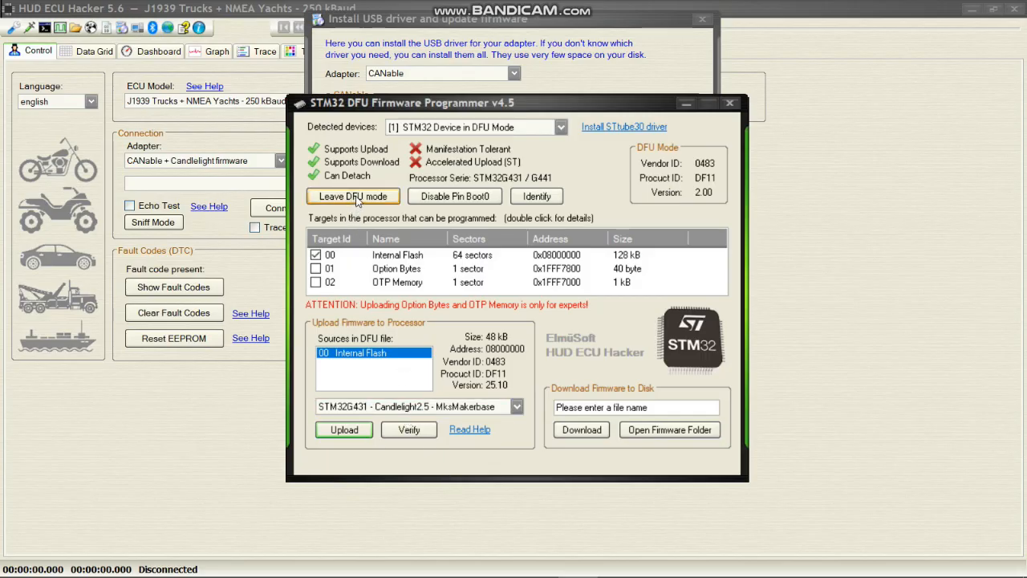
click(352, 195)
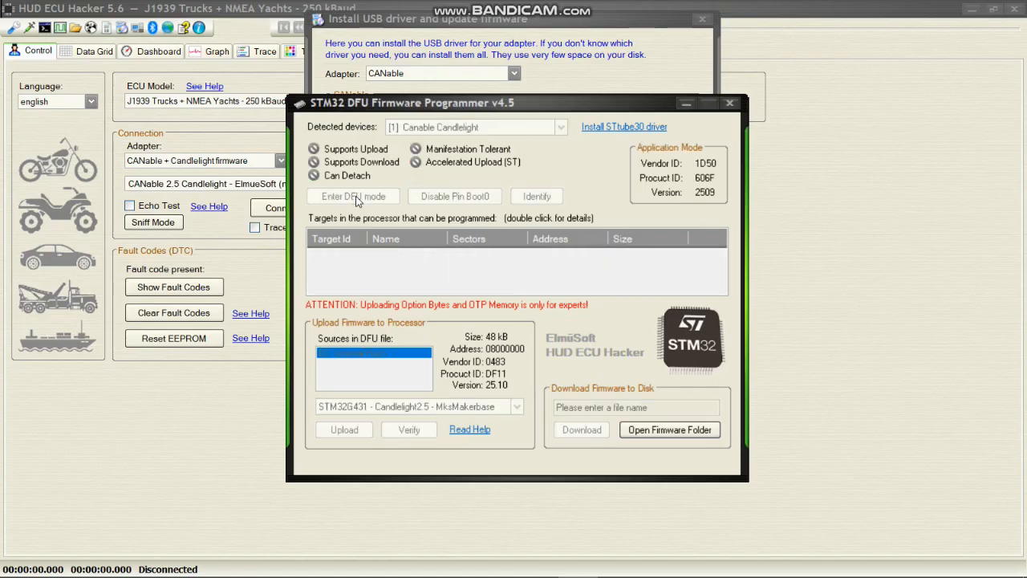
click(352, 196)
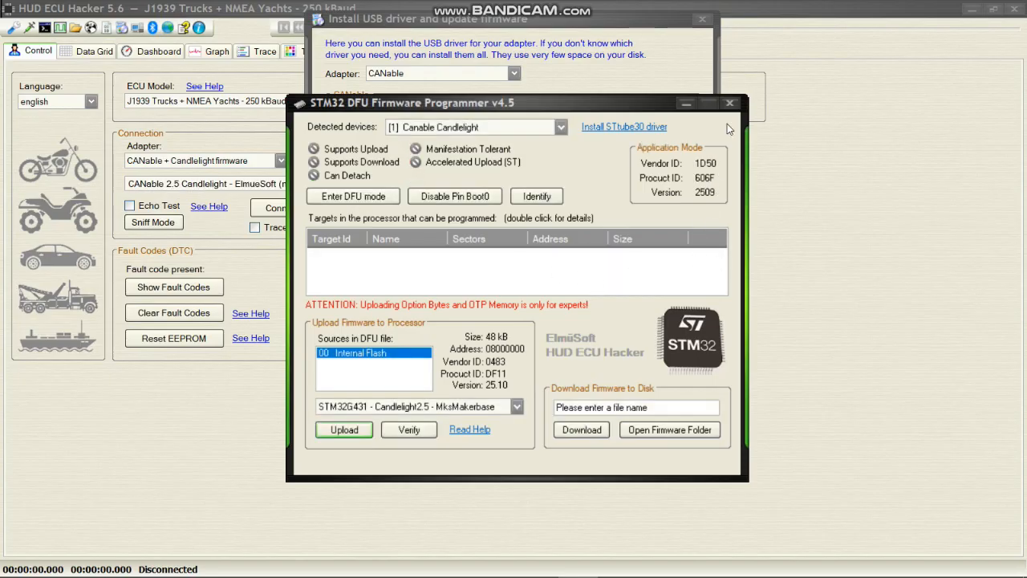
click(731, 103)
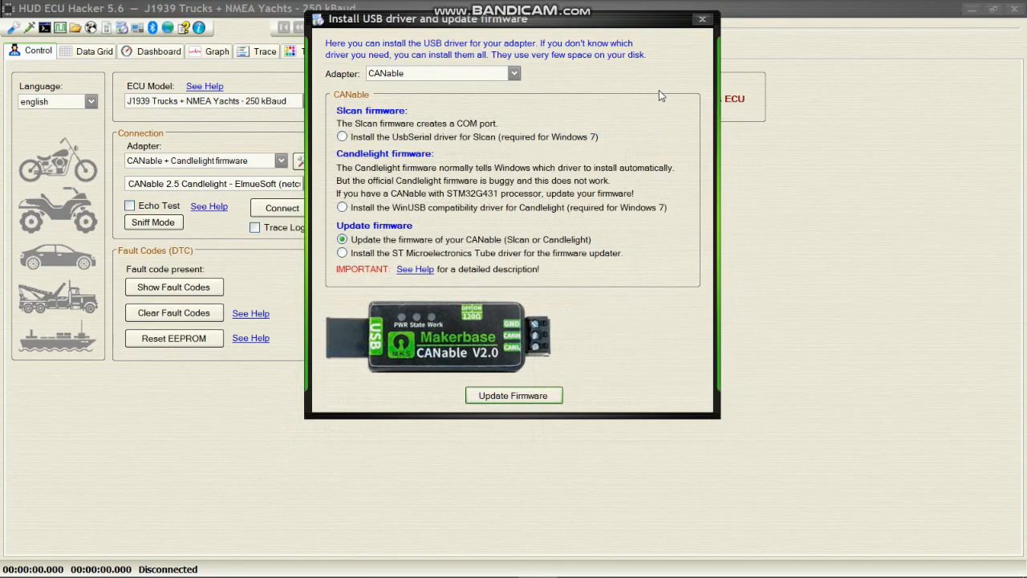
- Close the driver window and open the Sniff Terminal from the Control tab
click(702, 19)
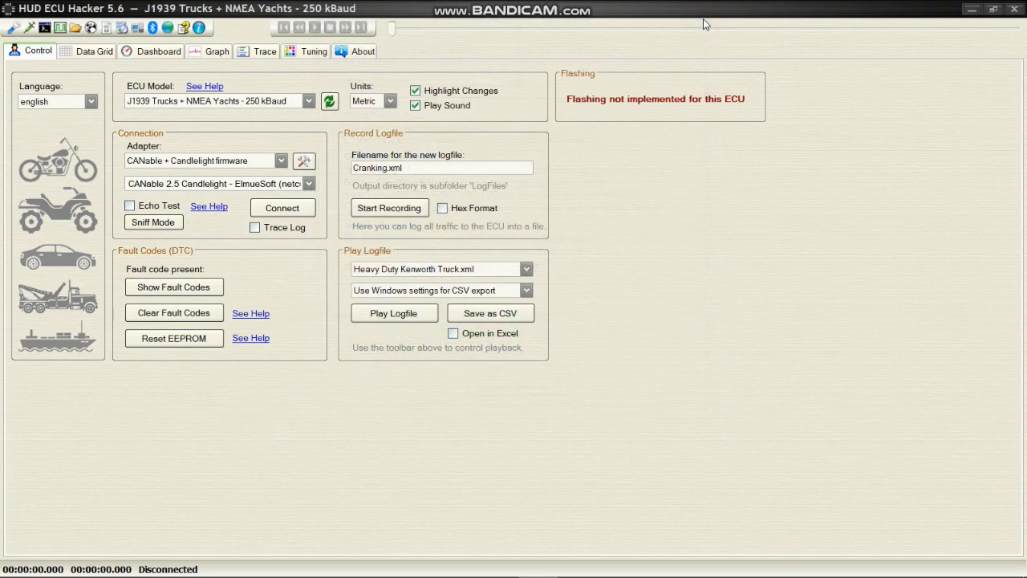
mouse_move(702, 28)
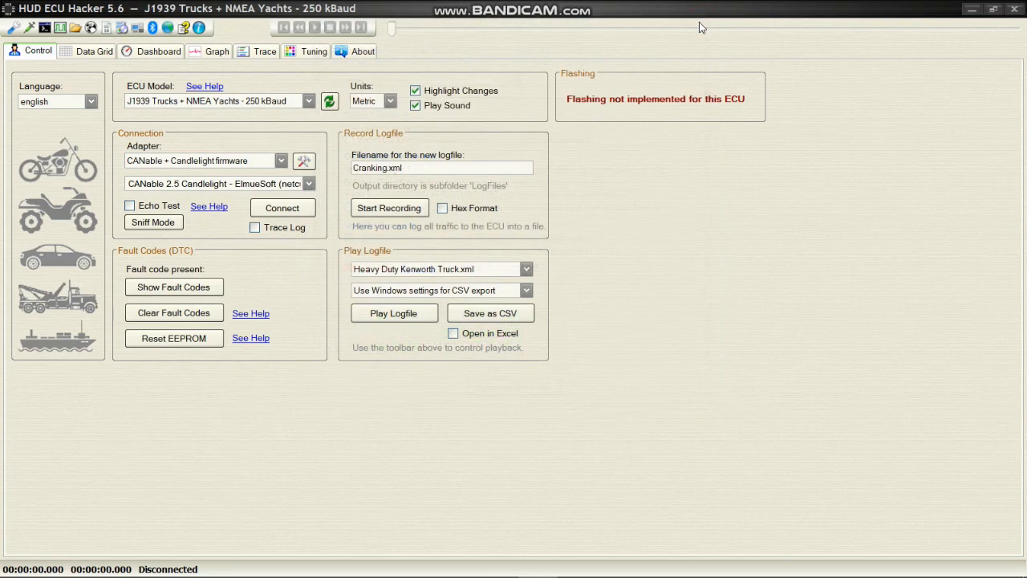
mouse_move(663, 37)
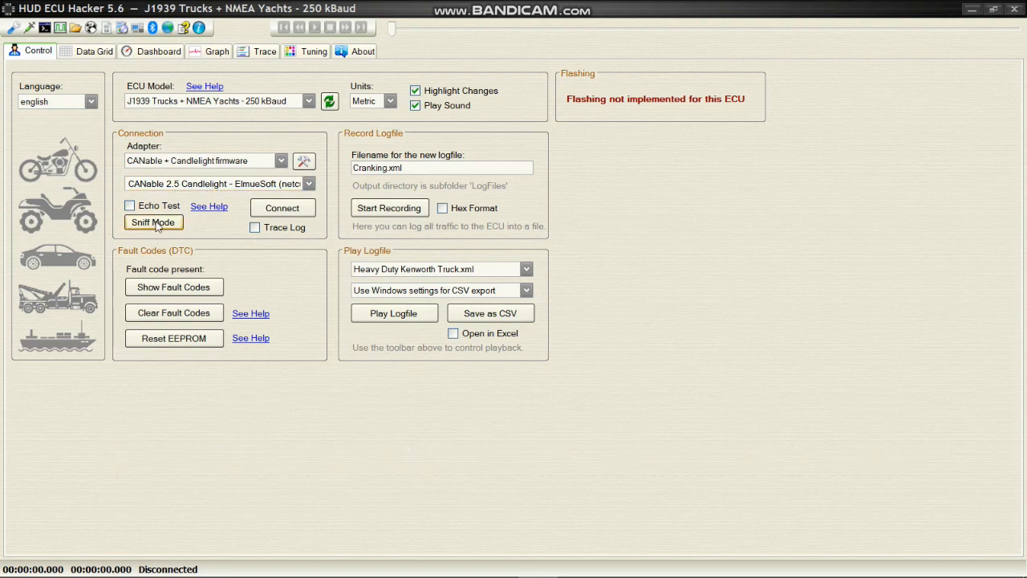
click(153, 222)
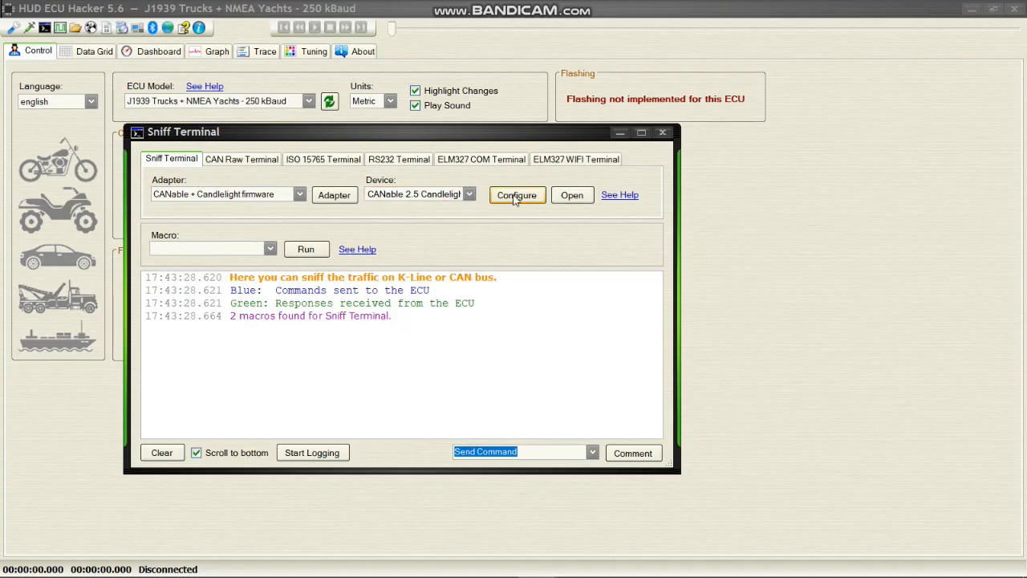
- Open Connection Settings and enable suppression of repeating identical CAN packets
click(517, 195)
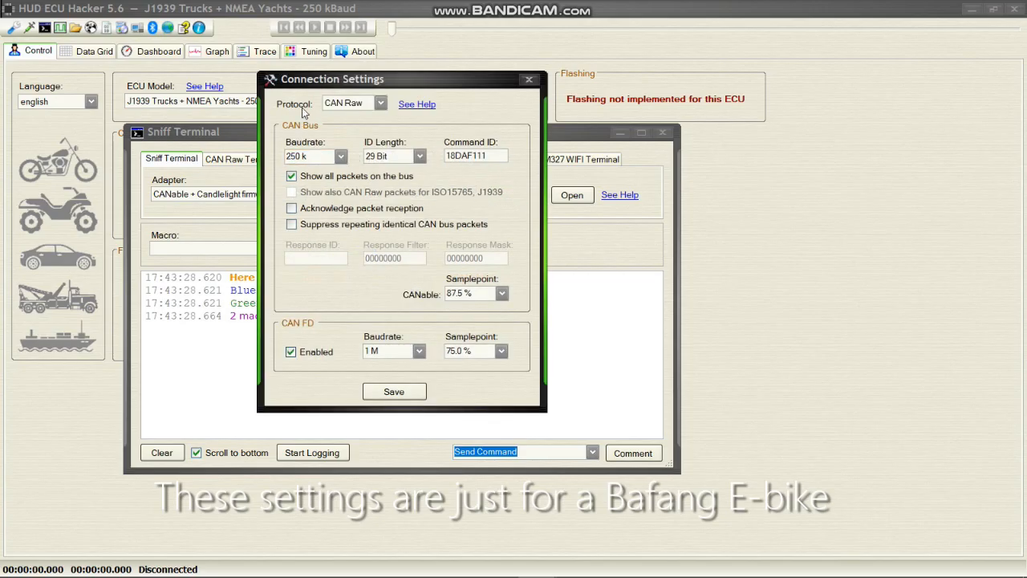
click(309, 156)
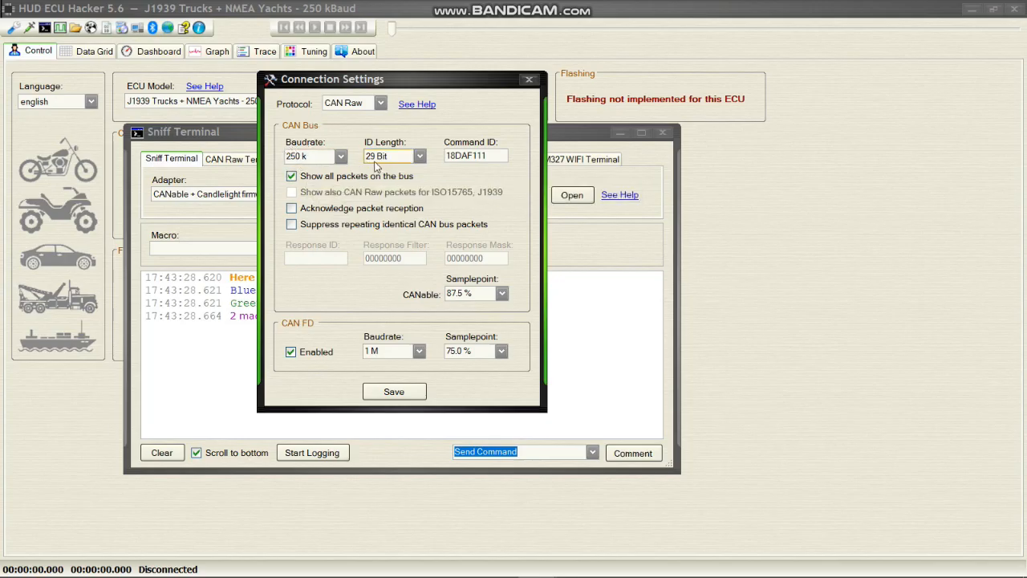
click(476, 155)
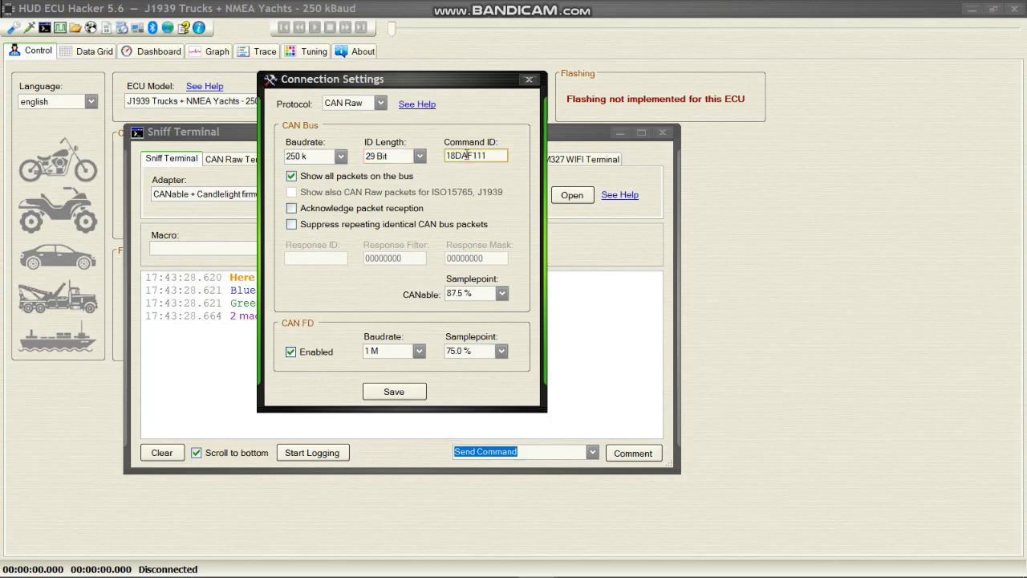
mouse_move(317, 186)
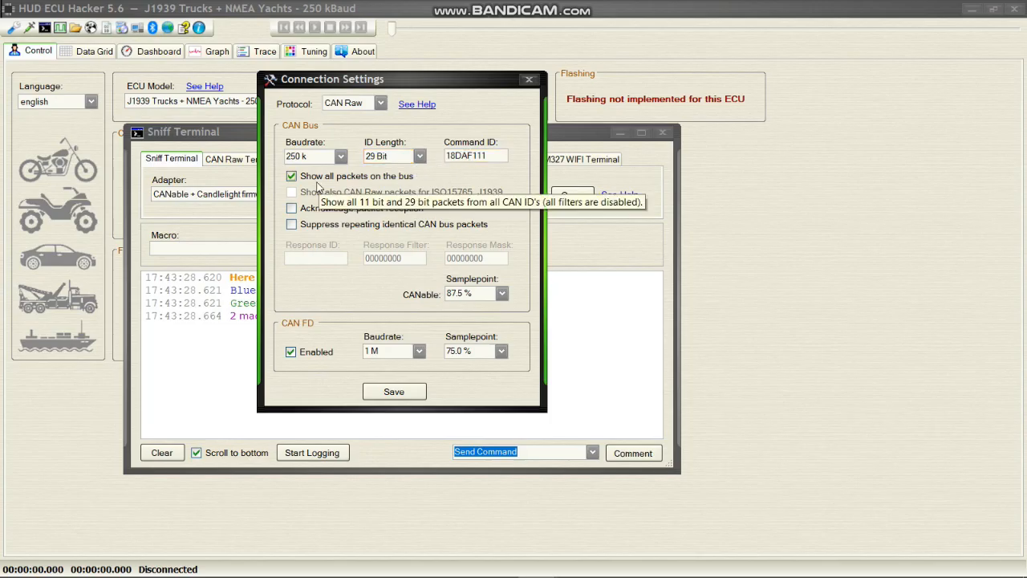
mouse_move(300, 242)
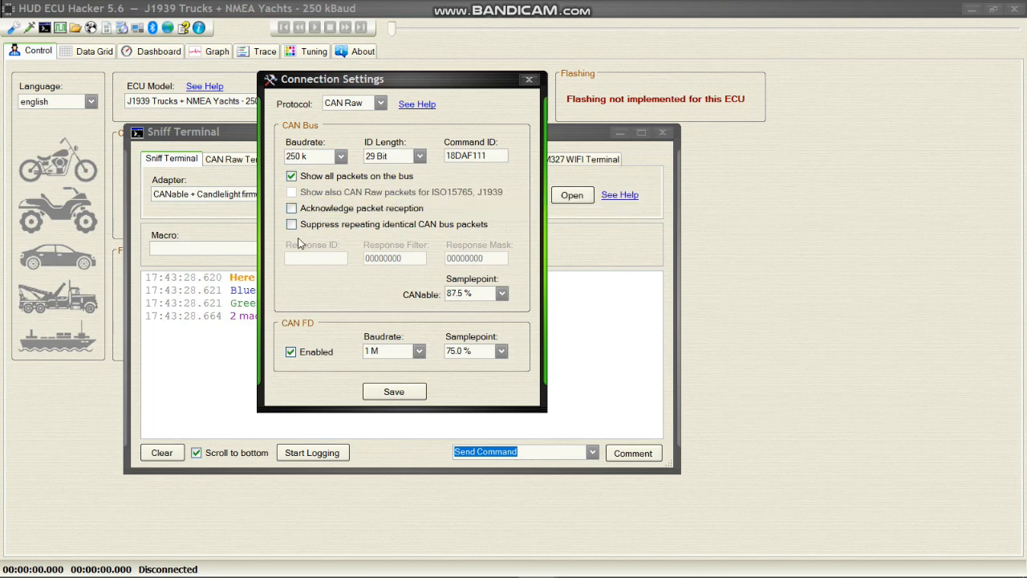
click(291, 224)
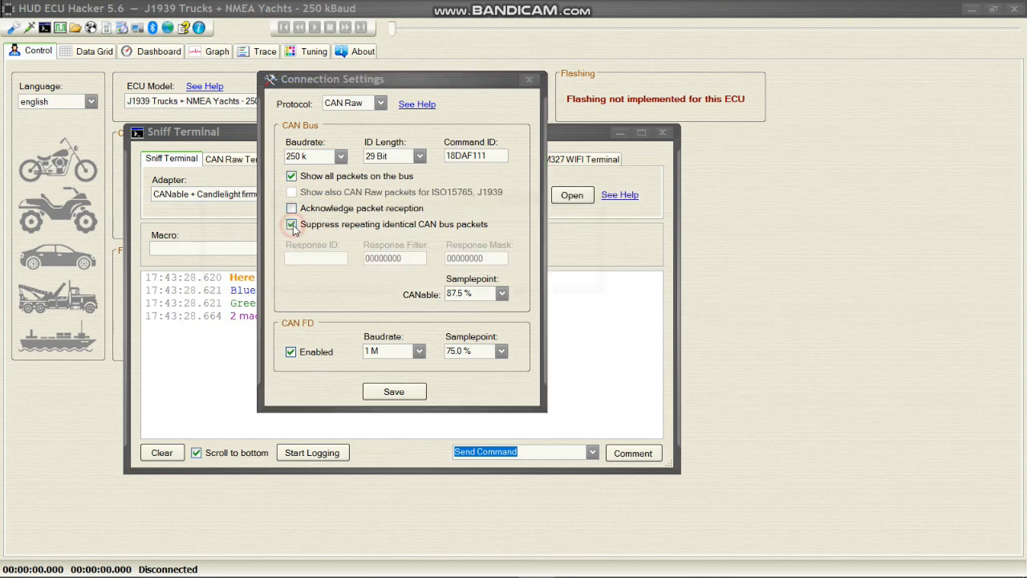
- Dismiss the suppression info box and save the 250k, 29-bit, CAN FD settings
click(291, 225)
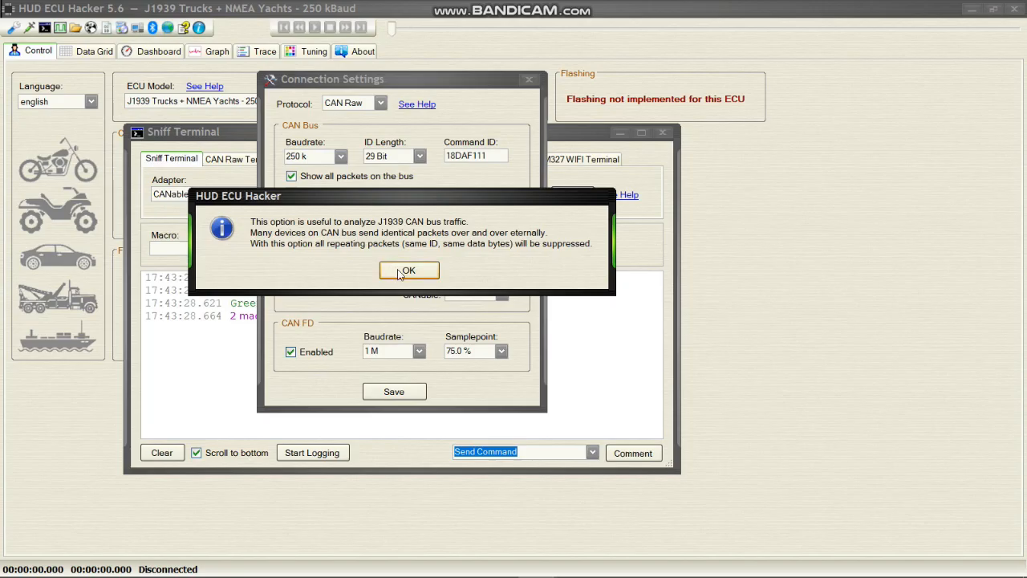
click(408, 269)
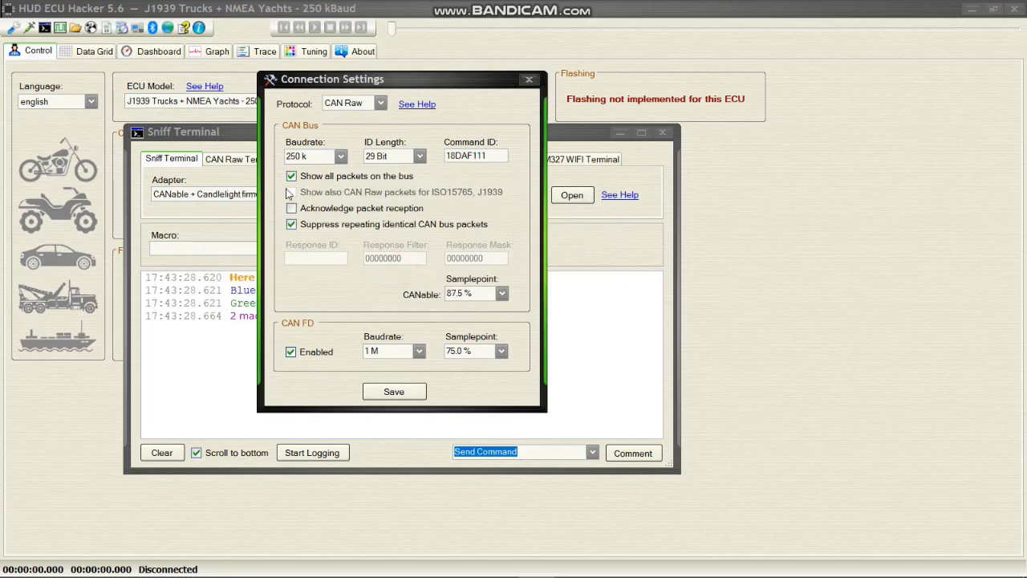
click(290, 192)
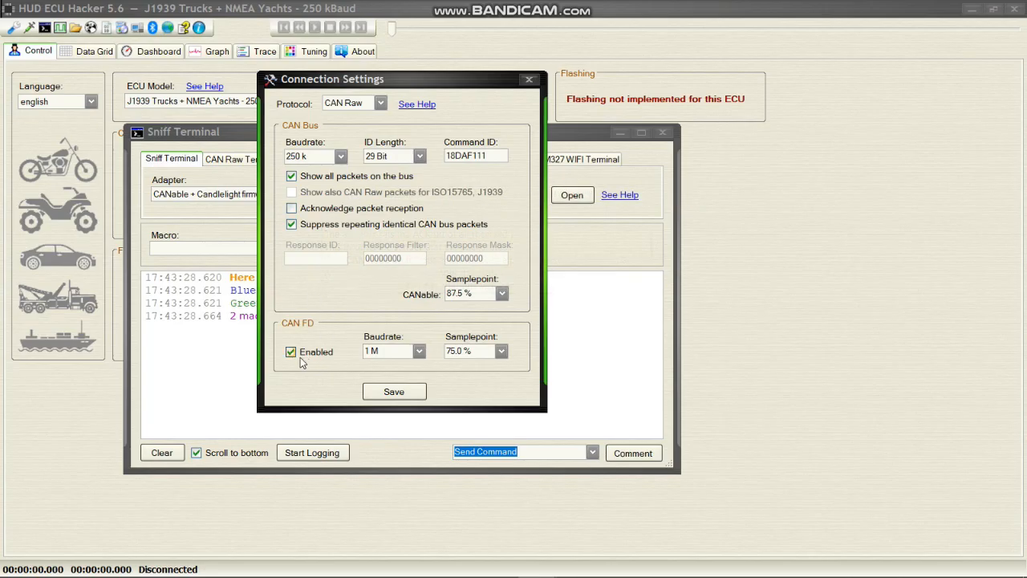
mouse_move(315, 362)
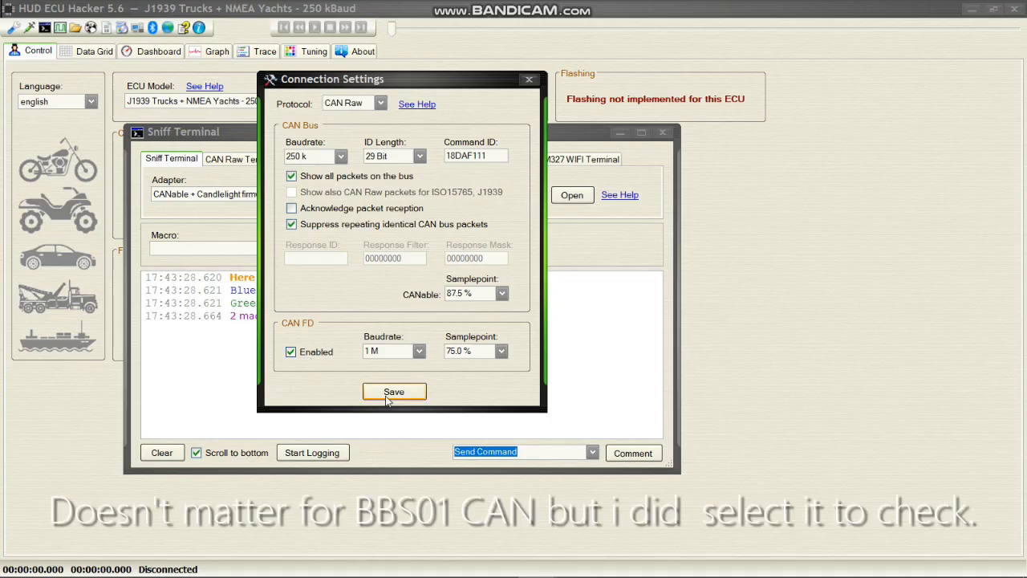
click(394, 392)
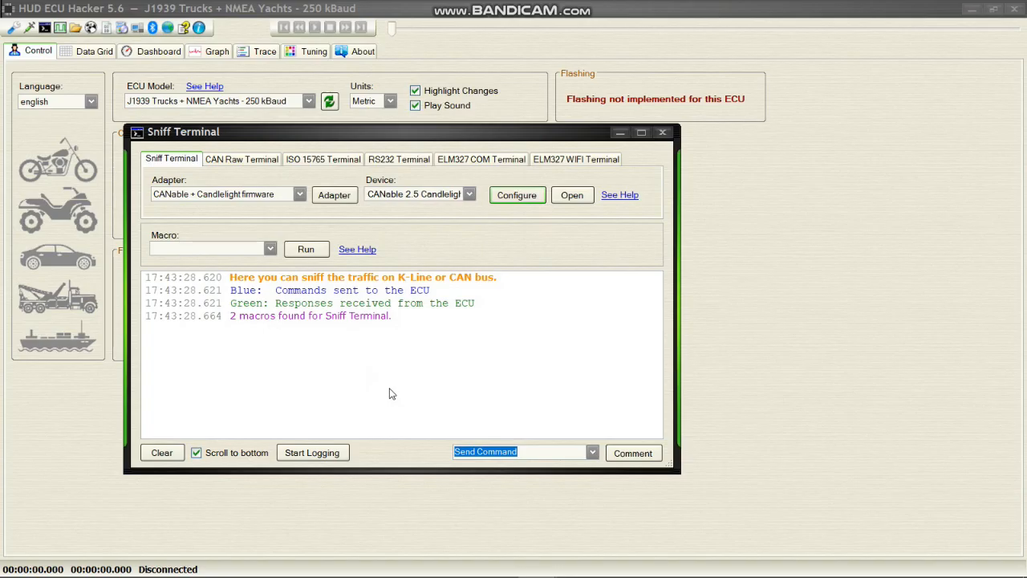
- Open the adapter, watch live CAN packets and bus load, then close it
click(572, 194)
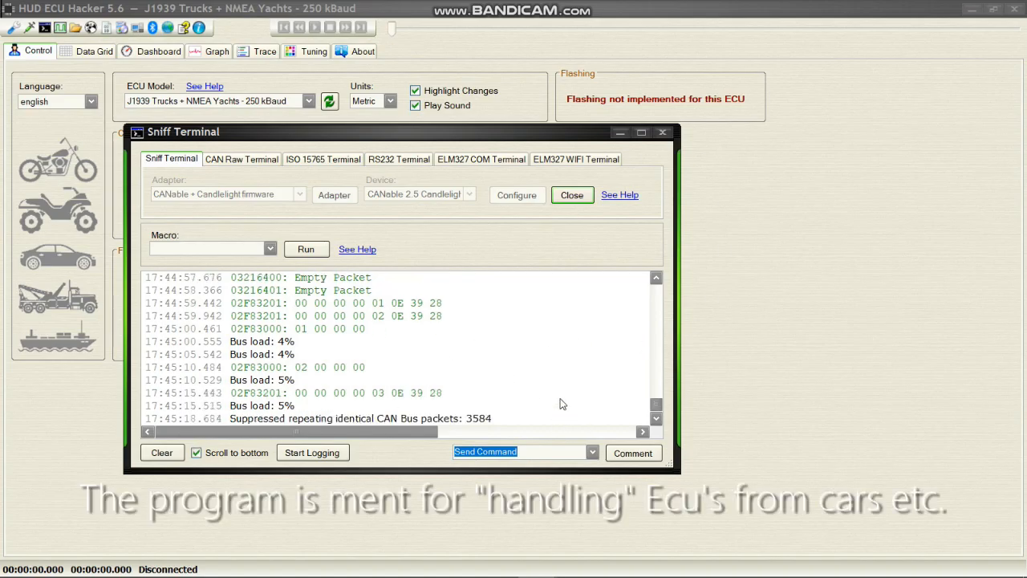
click(572, 194)
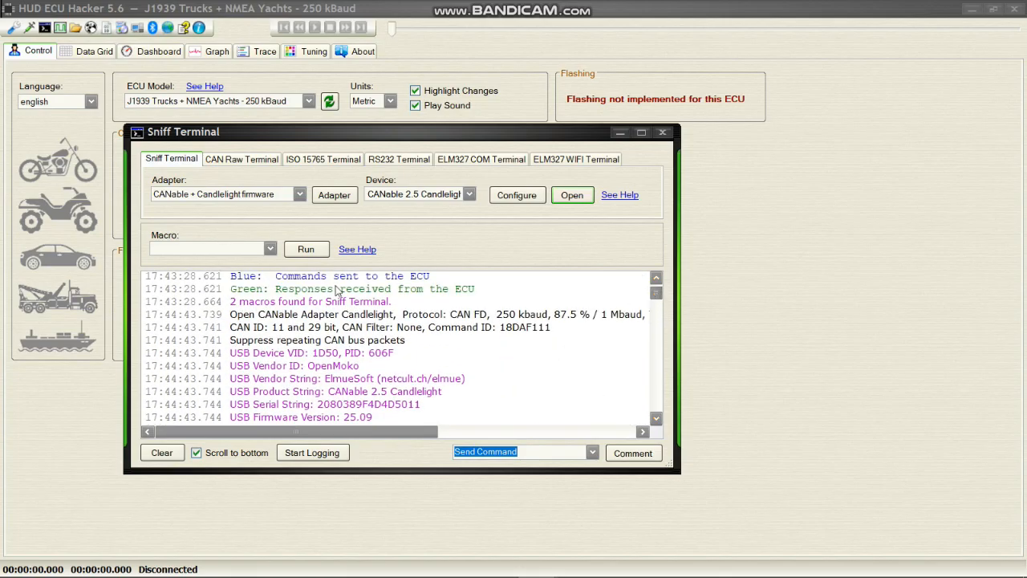
mouse_move(305, 338)
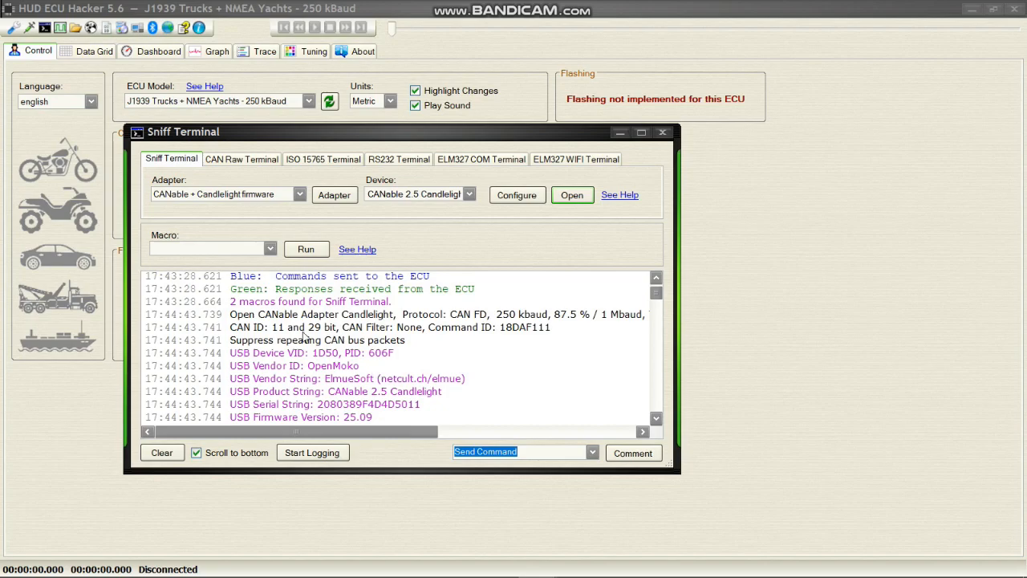
mouse_move(487, 331)
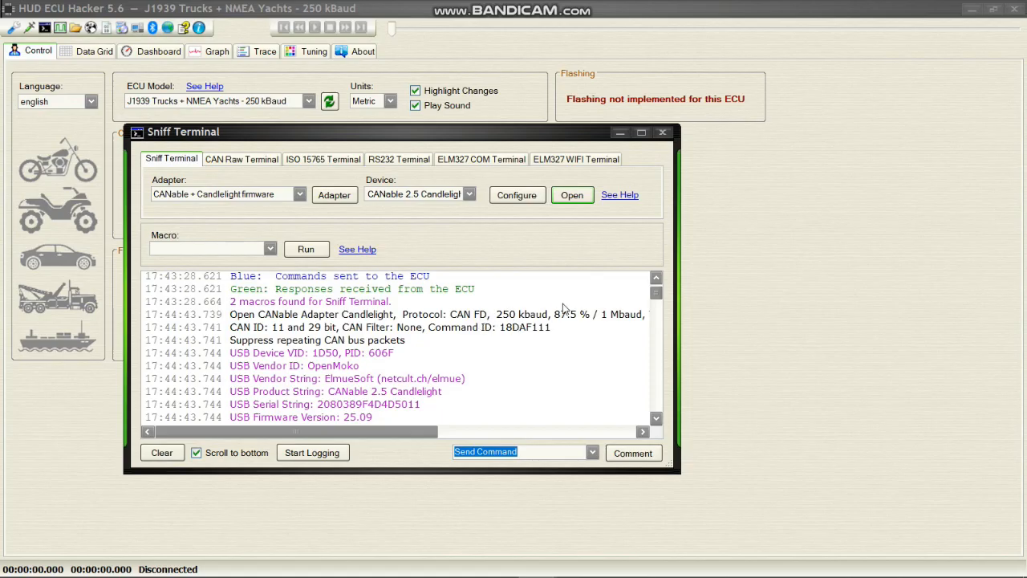
scroll(down, 3)
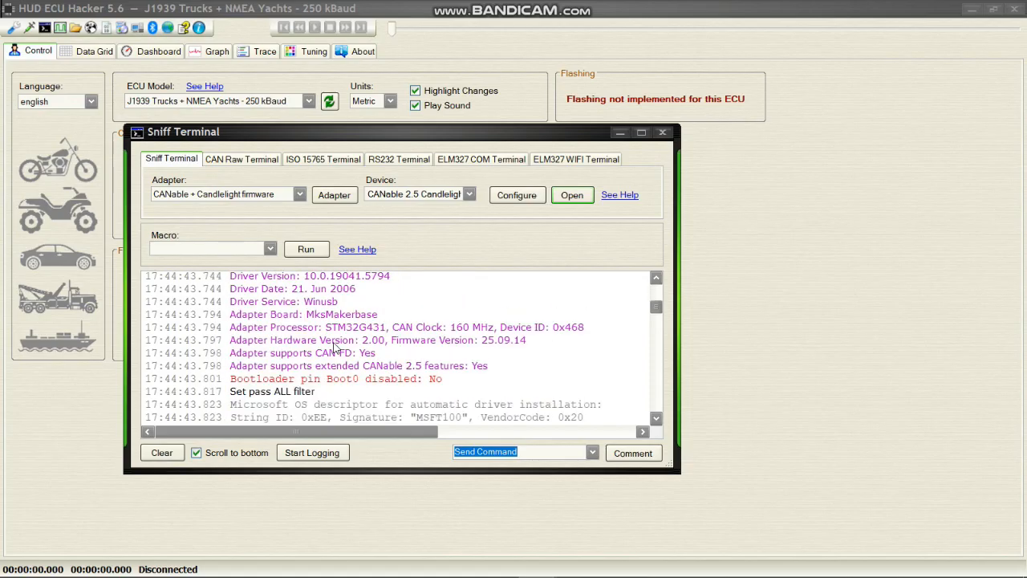
scroll(down, 3)
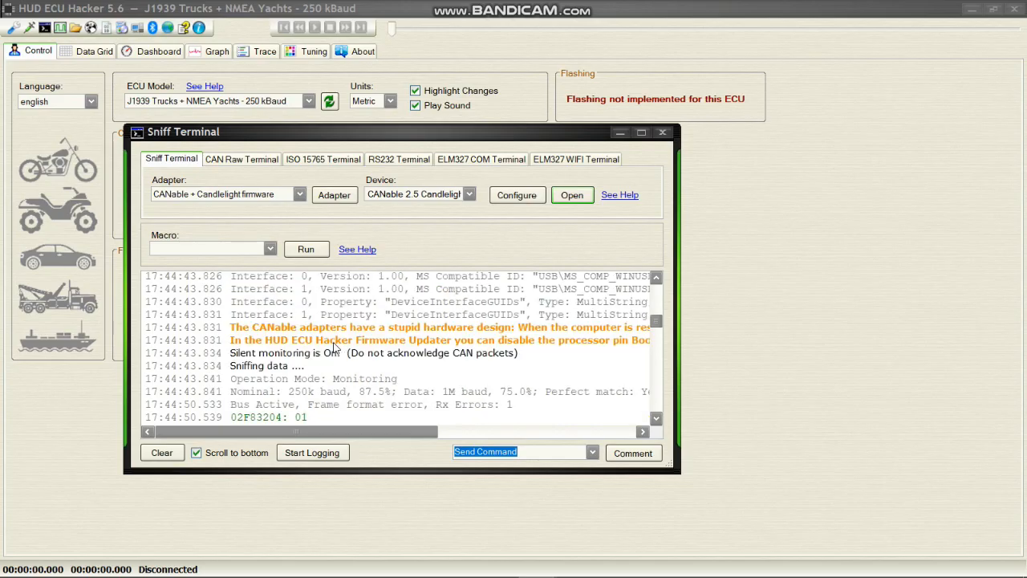
mouse_move(357, 445)
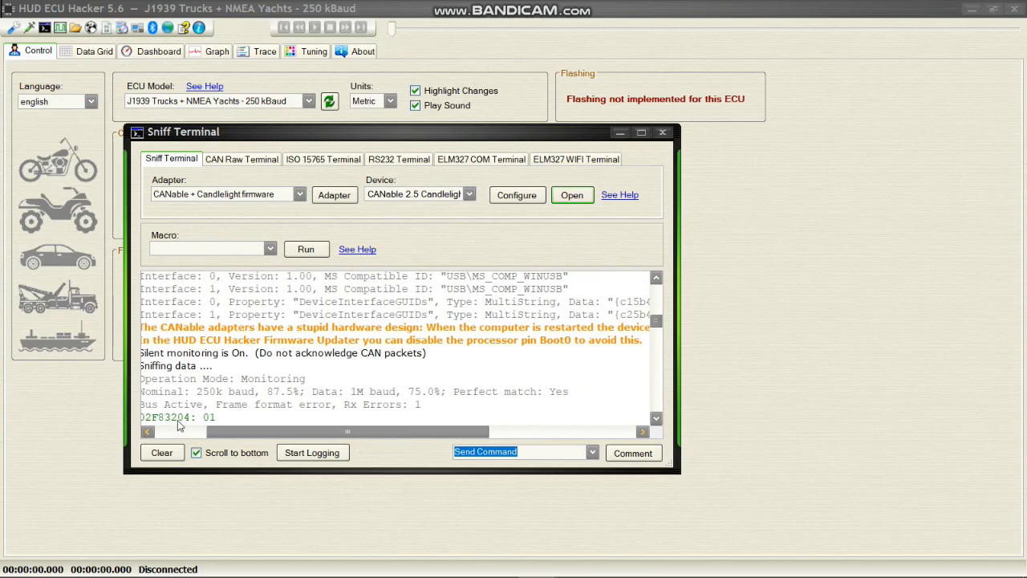
mouse_move(490, 400)
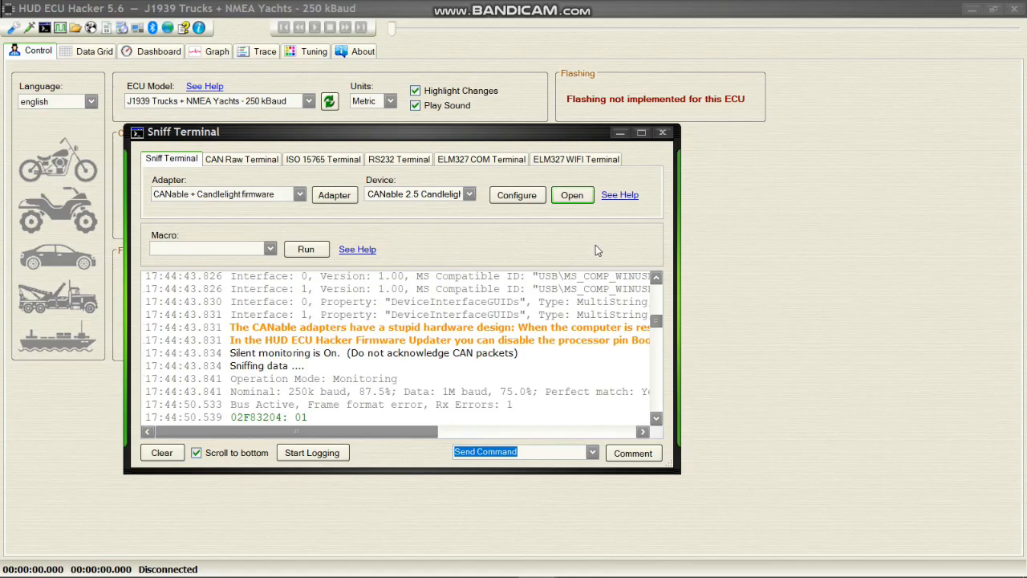
mouse_move(408, 311)
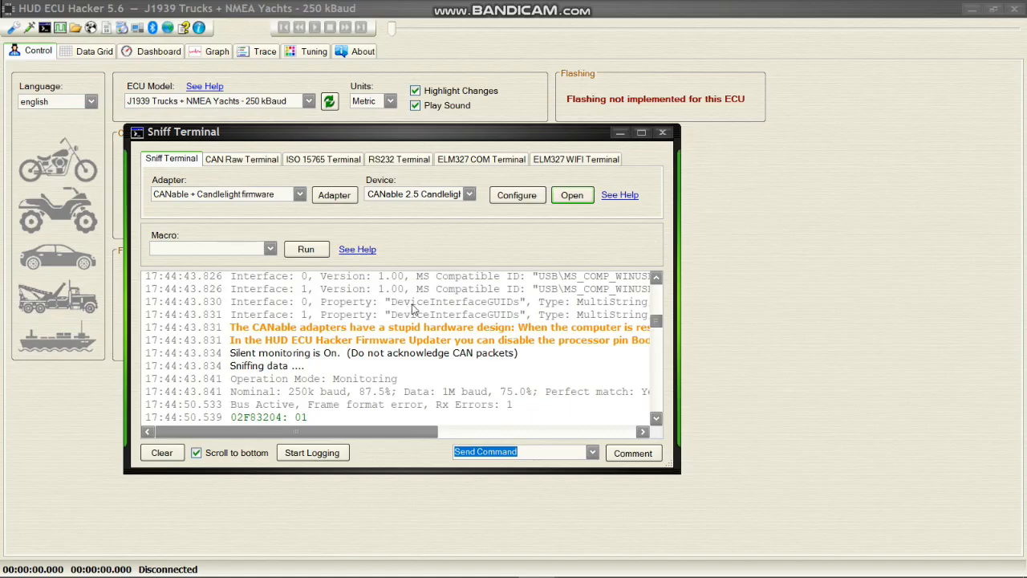
mouse_move(483, 304)
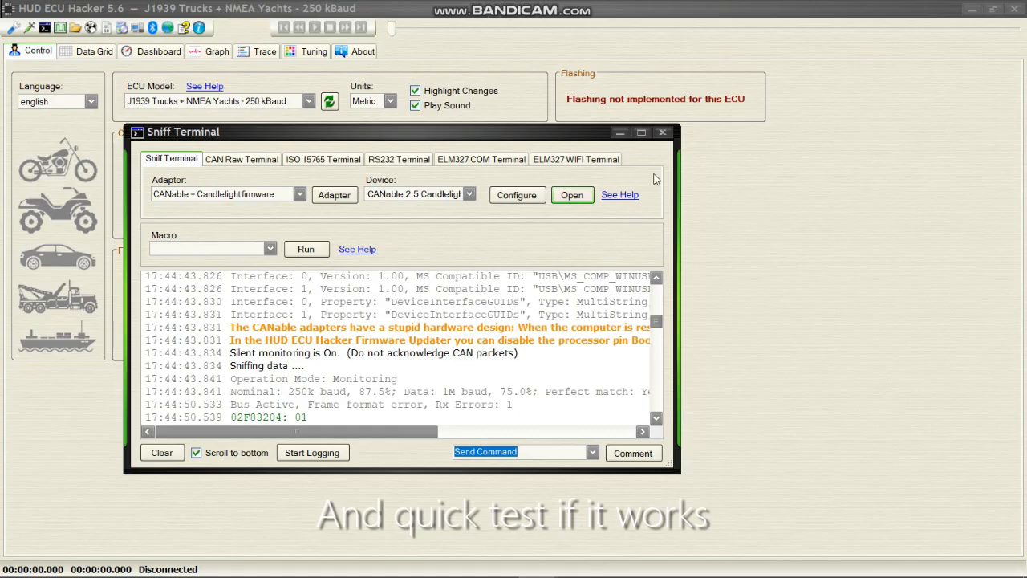
mouse_move(662, 133)
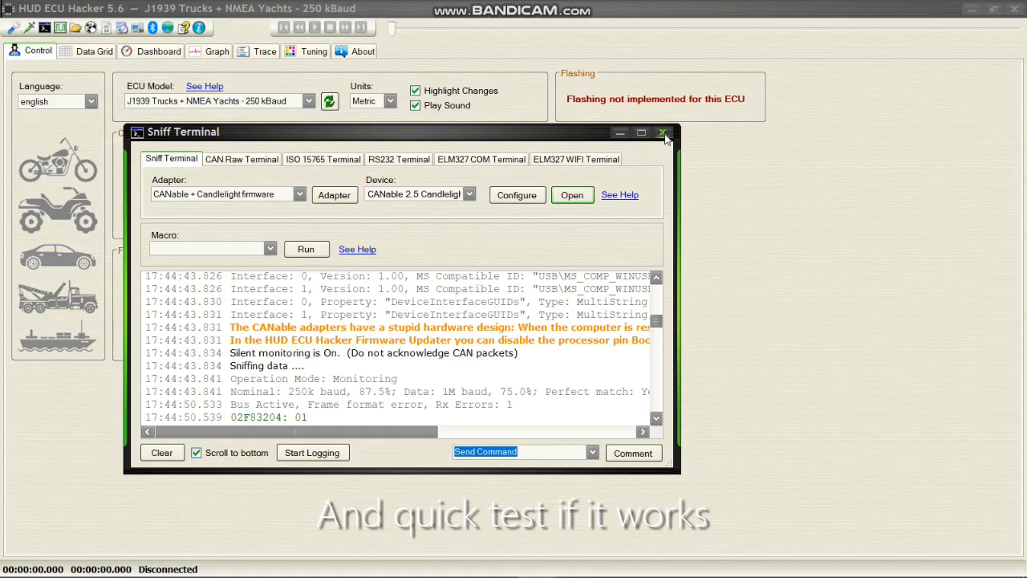
- Close the Sniff Terminal and load the Bafang CANable Pro web app at localhost:8080
click(663, 132)
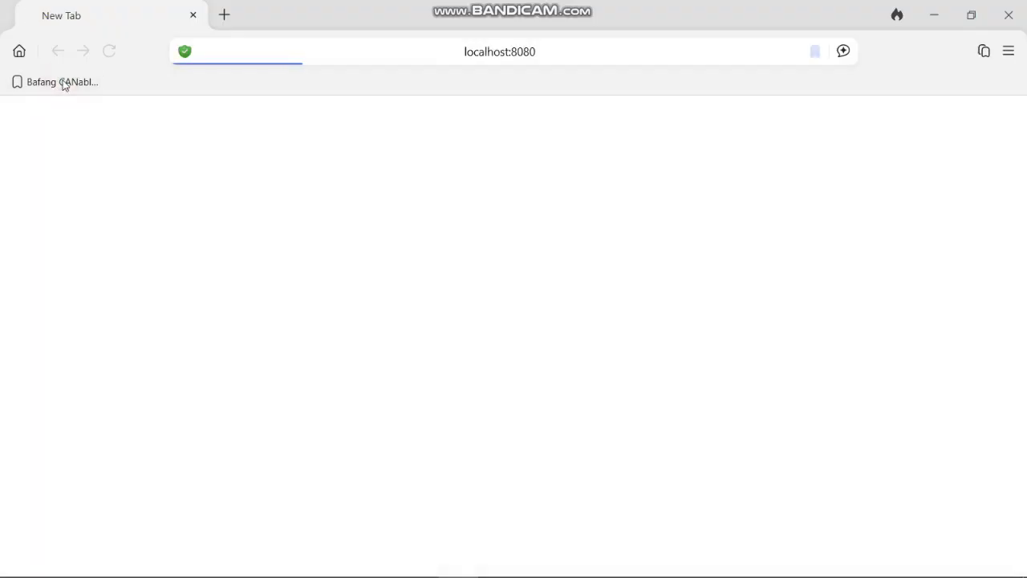
click(56, 81)
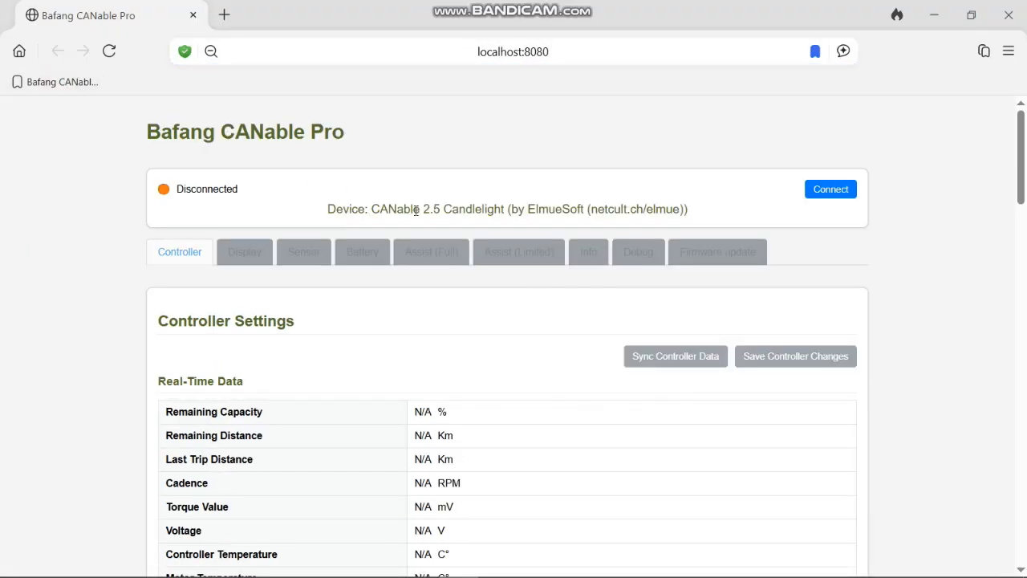
mouse_move(348, 251)
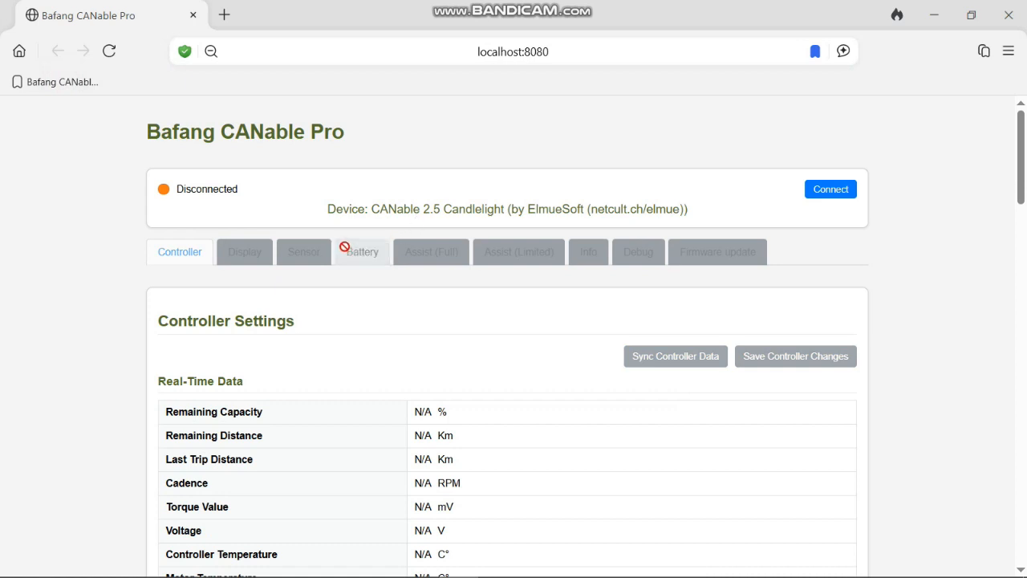
mouse_move(390, 222)
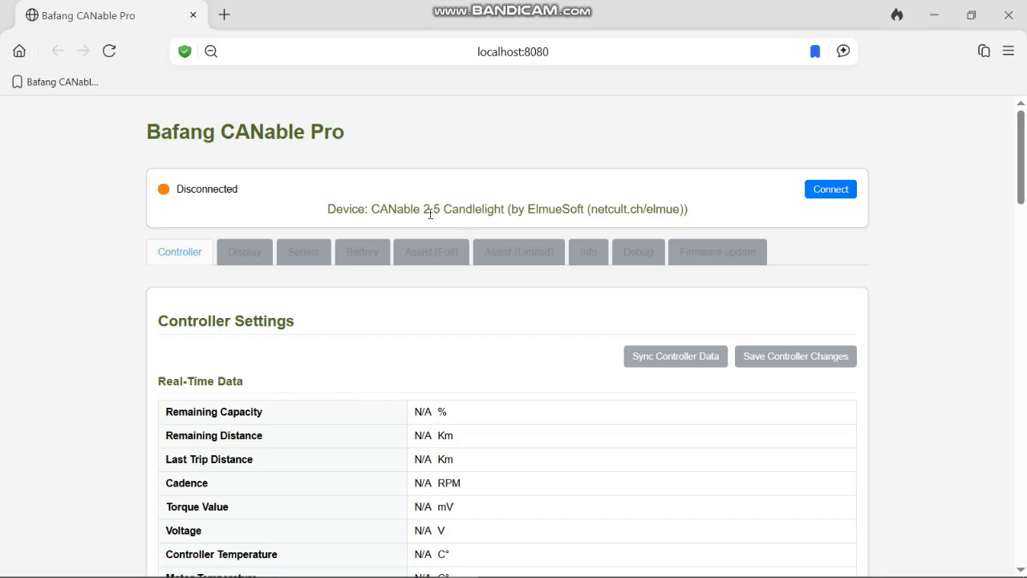
mouse_move(492, 210)
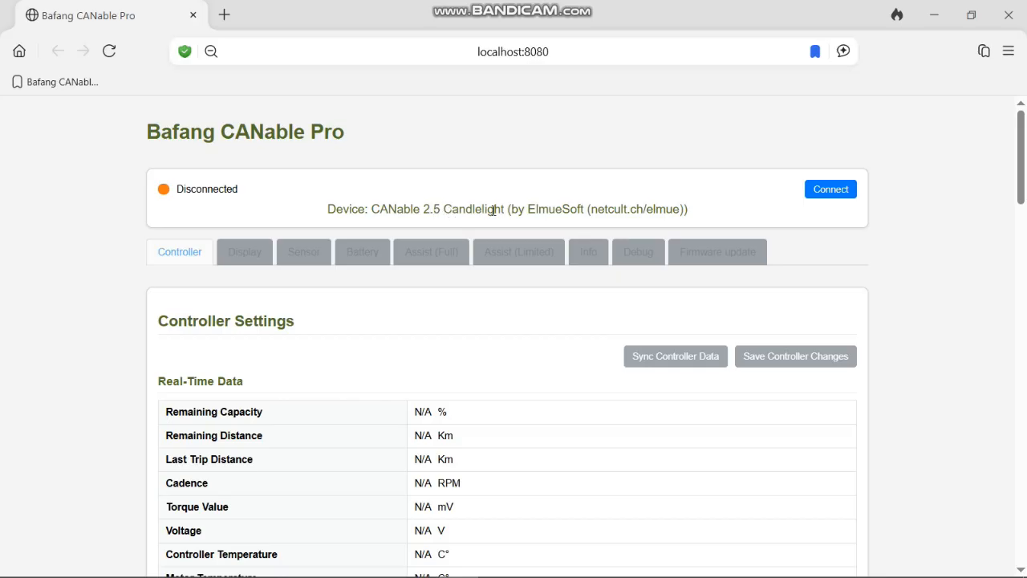
mouse_move(831, 226)
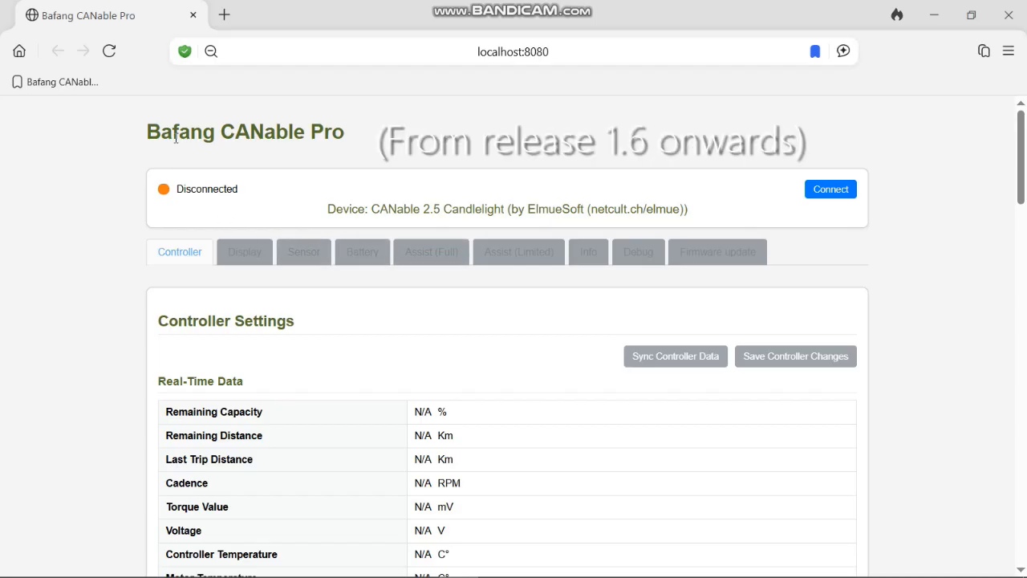
mouse_move(425, 135)
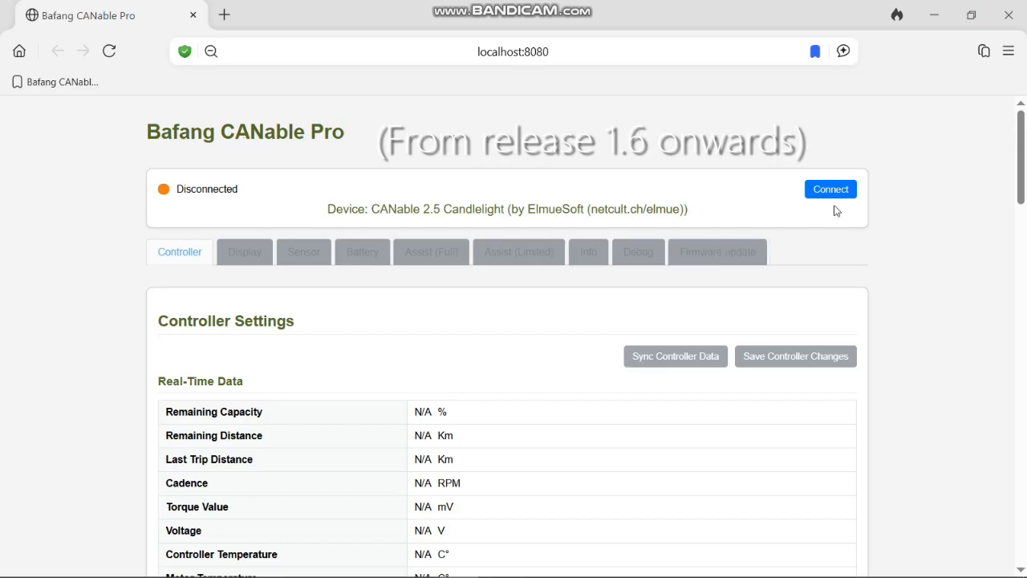
- Connect to the controller and review live data, electric, battery and mechanical parameters
click(829, 188)
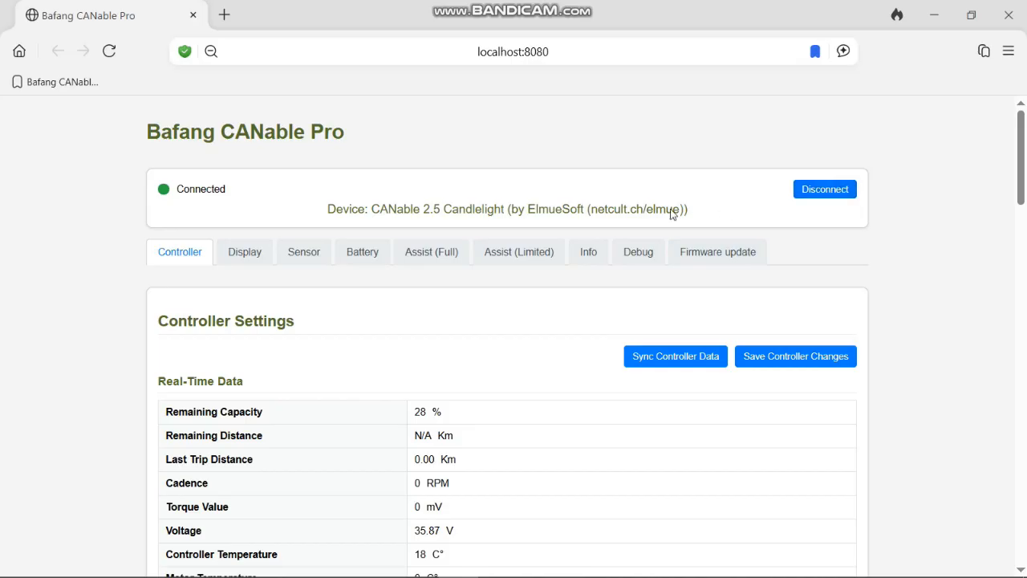
scroll(down, 3)
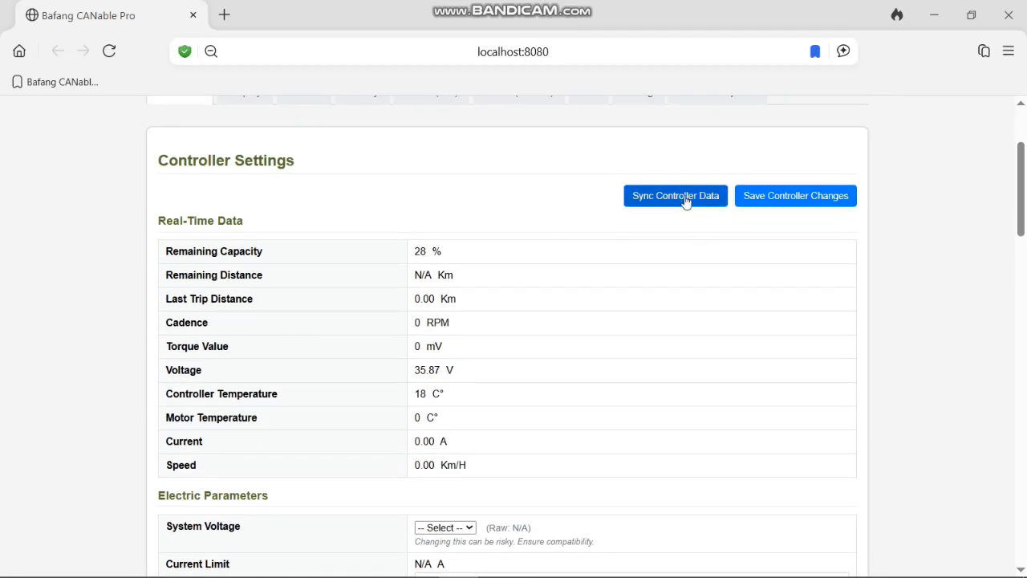
scroll(down, 3)
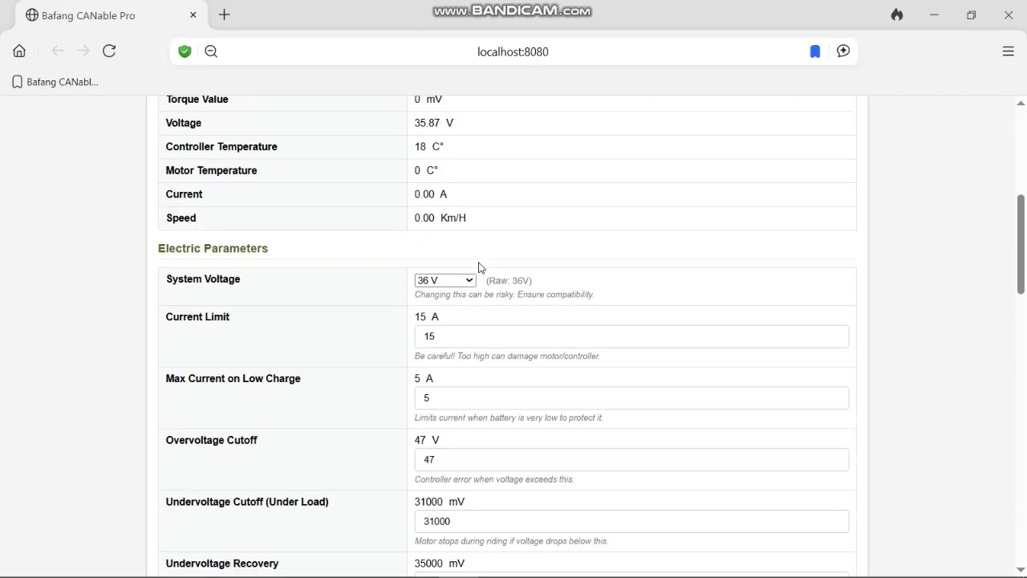
scroll(down, 3)
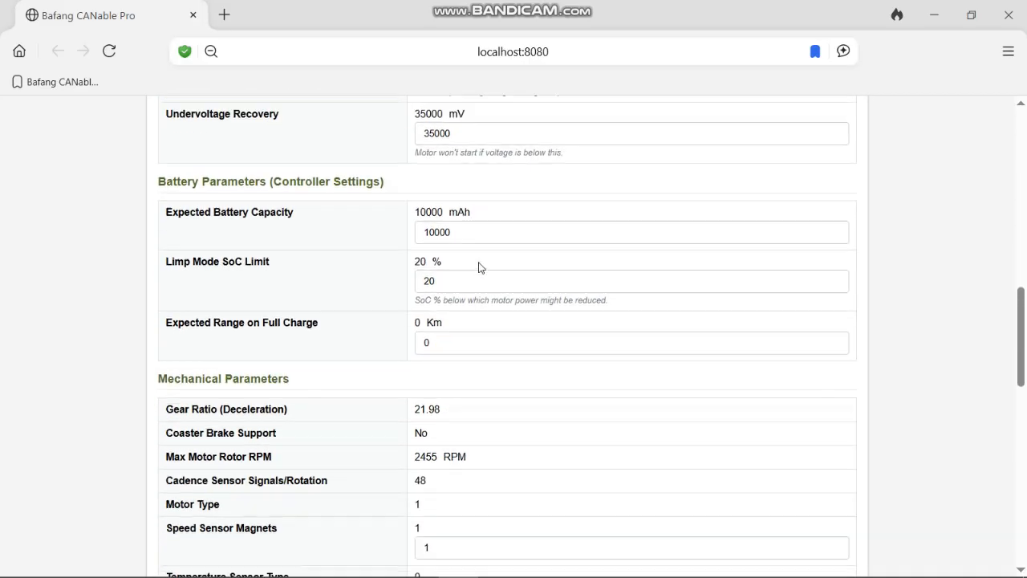